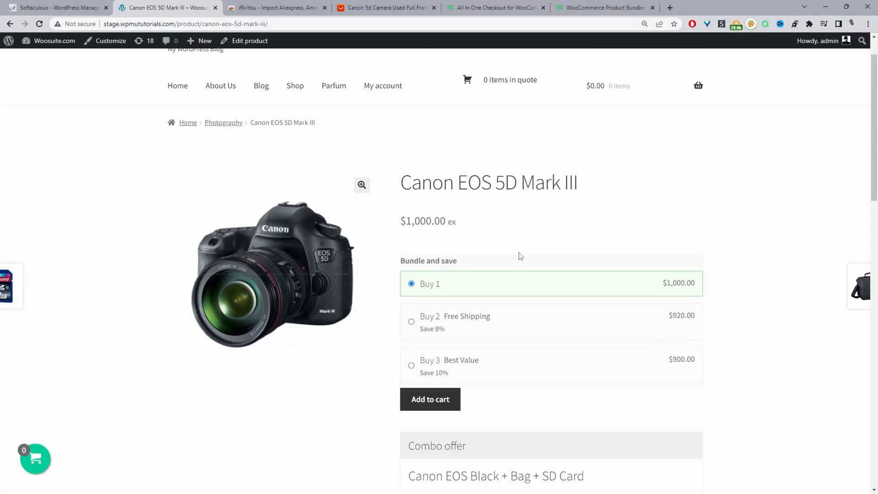
mouse_move(530, 189)
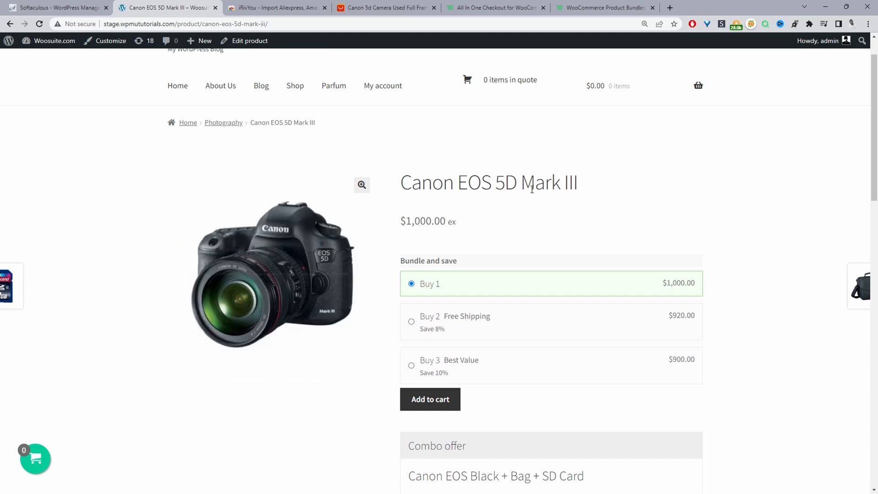
- Browse the AliExpress camera listing's customer reviews with photos, then go to the iRivYou store page
click(384, 7)
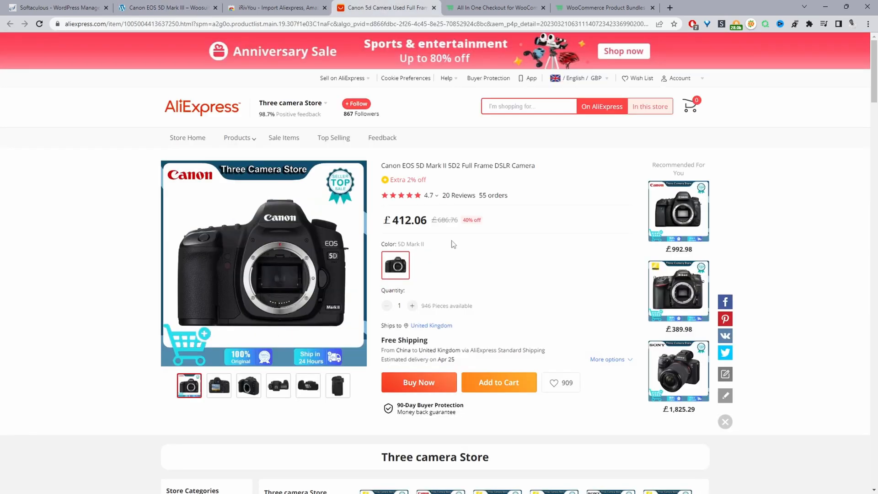
scroll(down, 3)
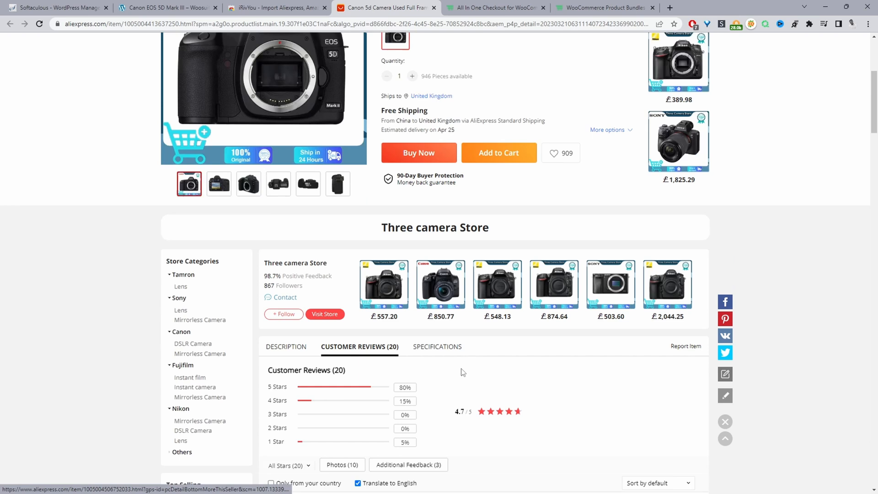
scroll(down, 3)
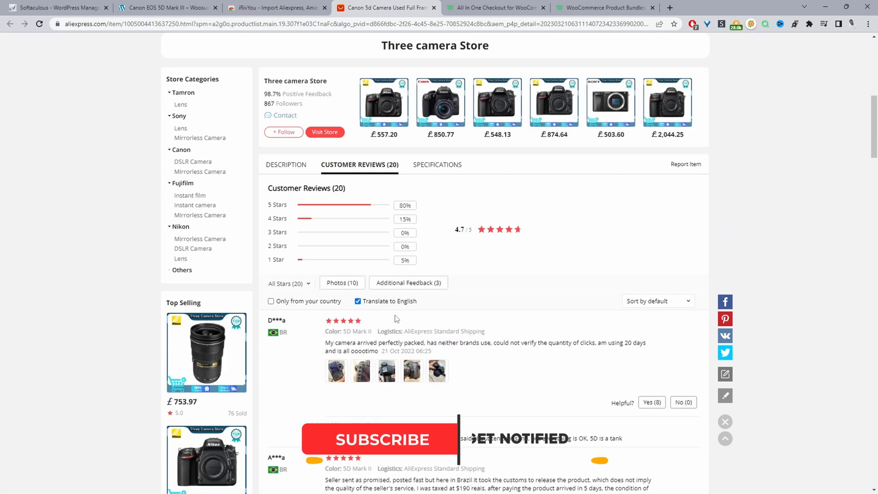
scroll(down, 3)
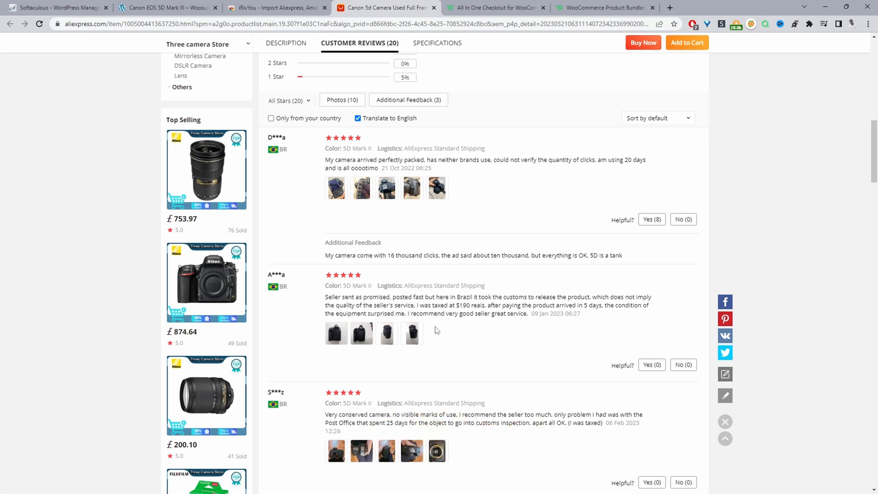
mouse_move(492, 296)
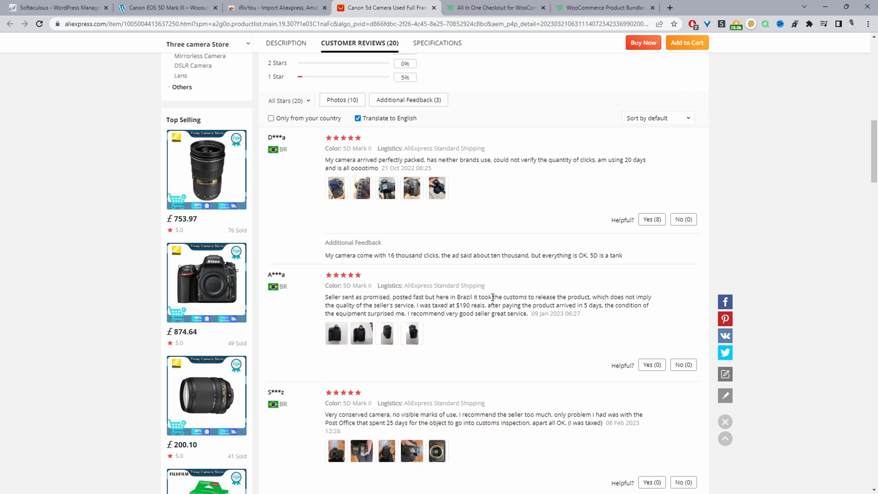
click(276, 7)
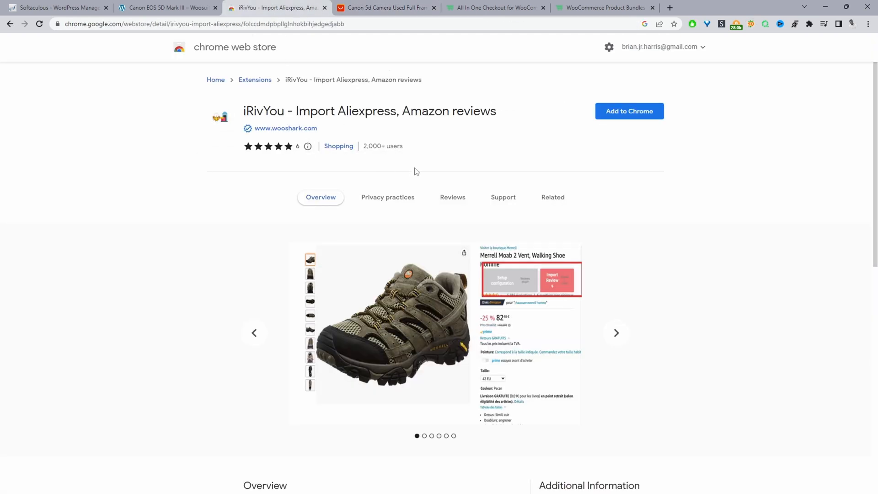
mouse_move(851, 206)
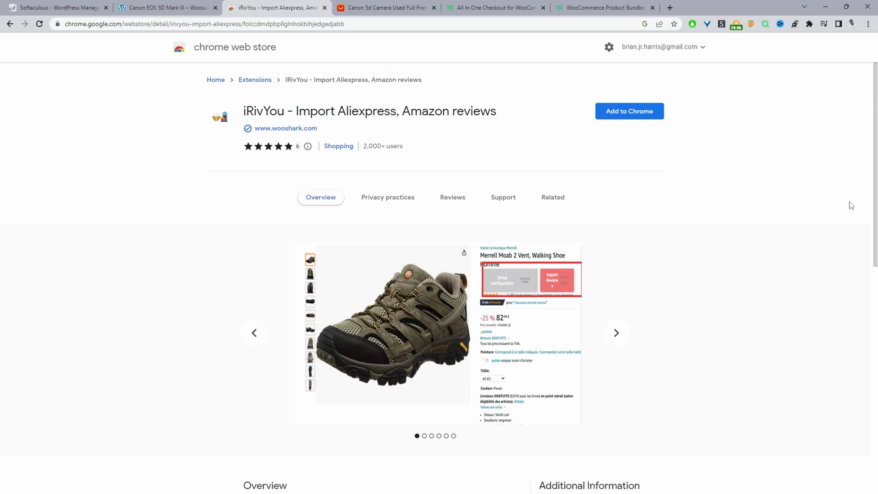
- Return to the store's Canon EOS 5D Mark III product page
click(165, 7)
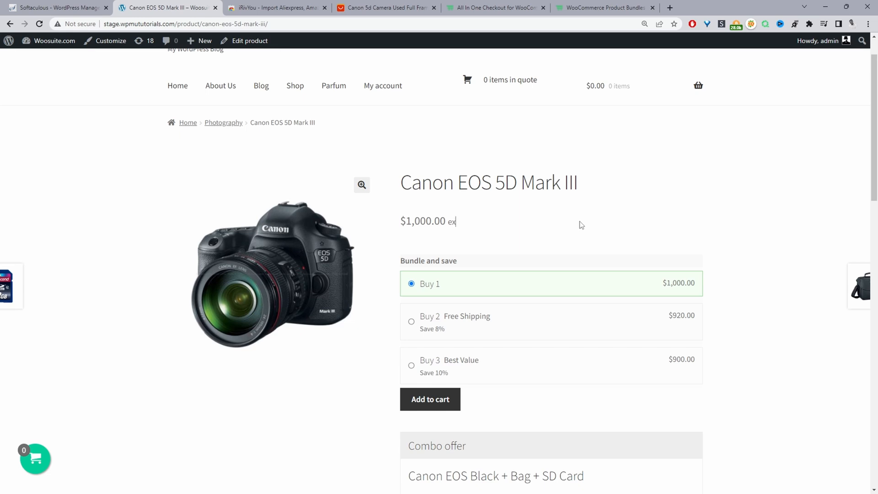
mouse_move(491, 319)
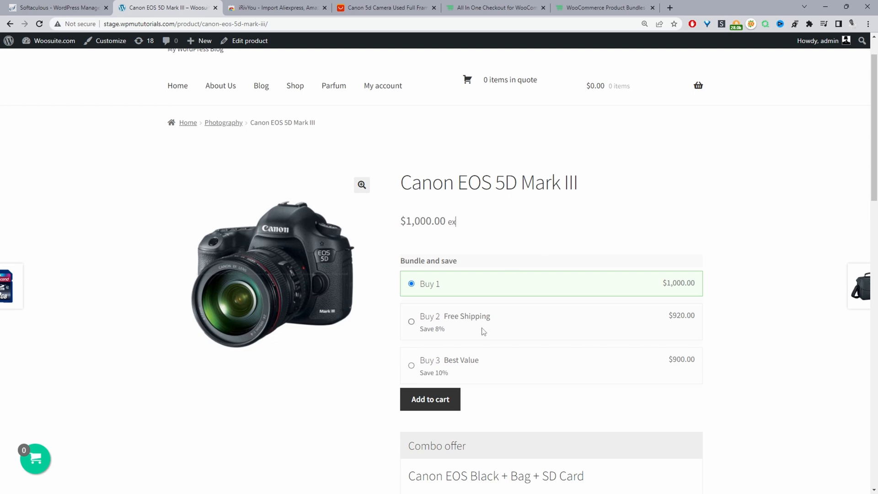
mouse_move(485, 331)
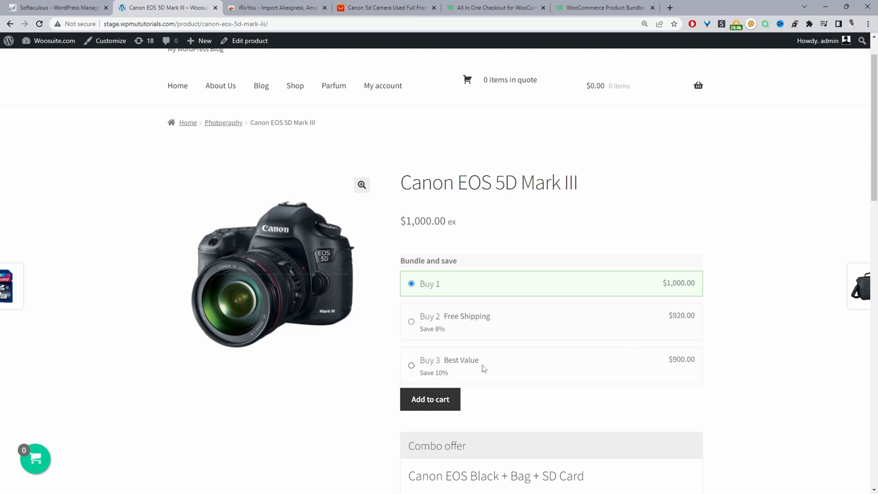
mouse_move(481, 393)
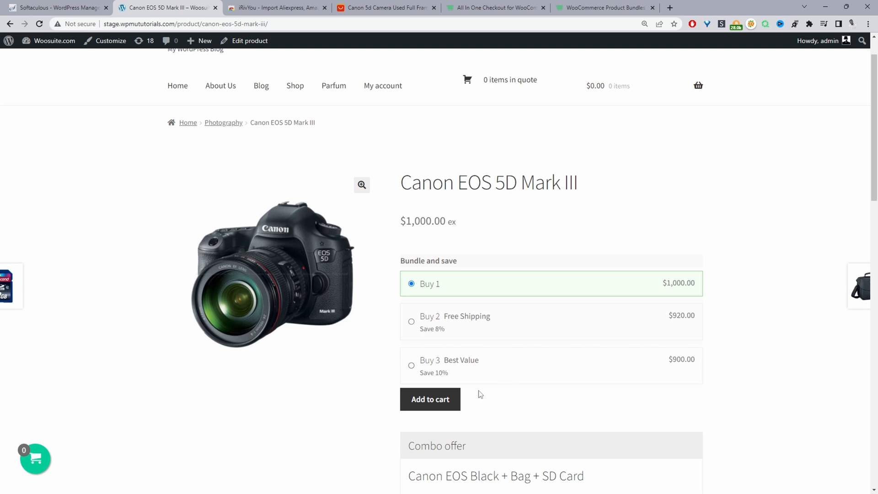
- Add one Canon EOS 5D Mark III to the cart, opening the side cart at $1,000.00
click(430, 400)
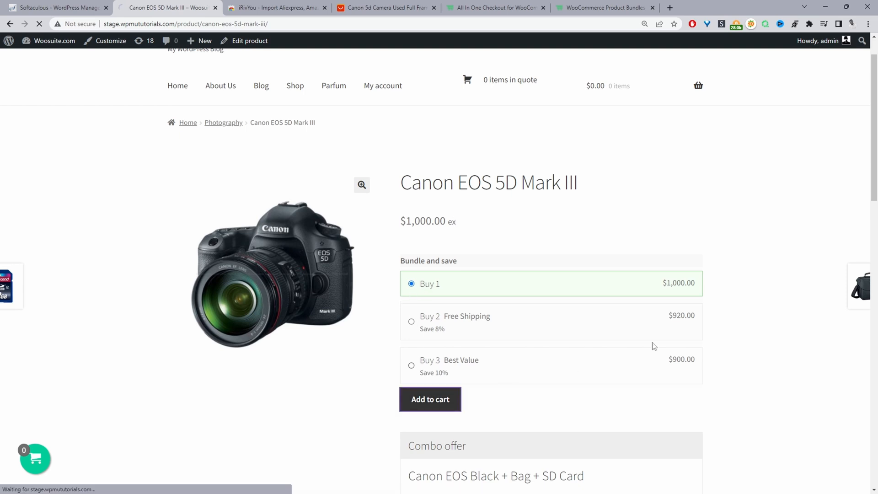
click(430, 400)
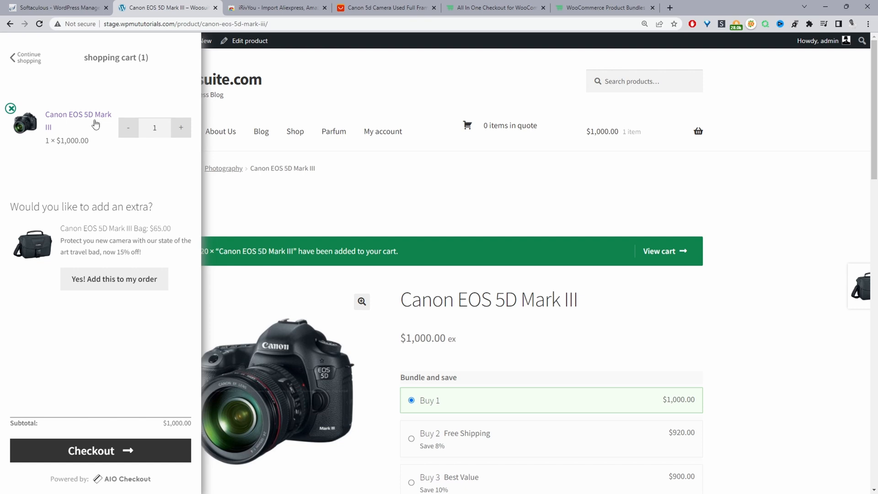
mouse_move(149, 163)
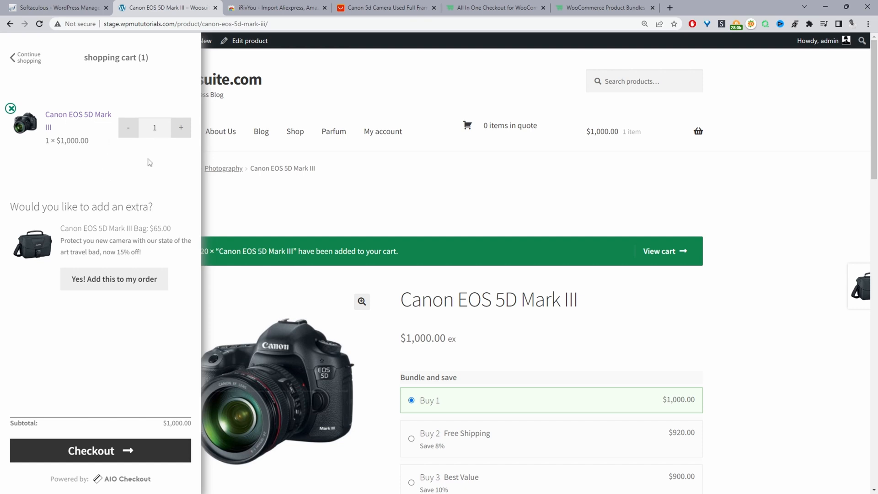
mouse_move(151, 256)
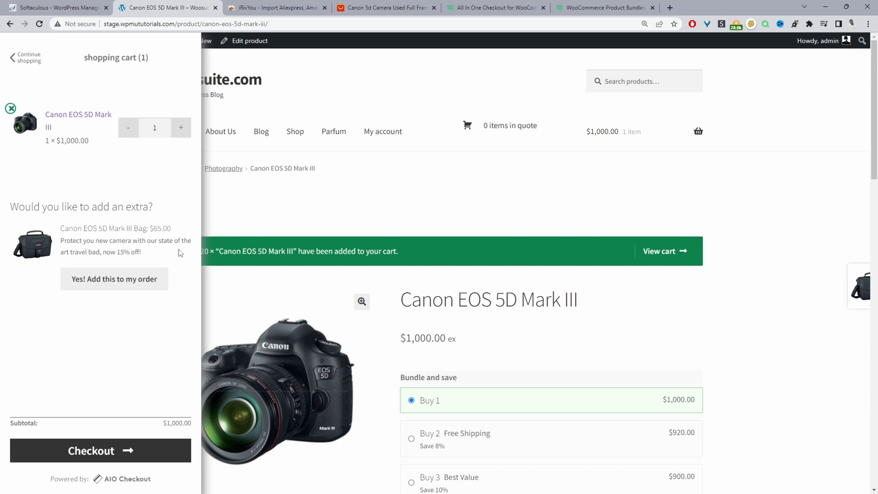
mouse_move(118, 226)
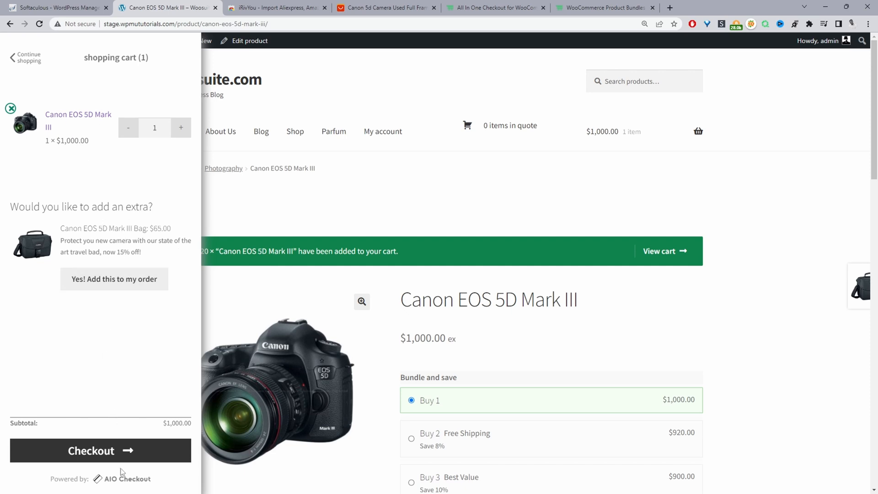
scroll(down, 3)
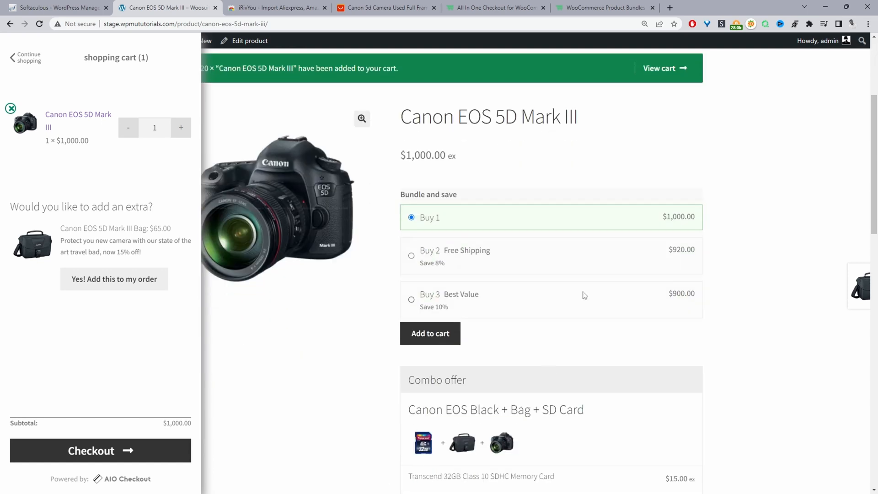
mouse_move(527, 261)
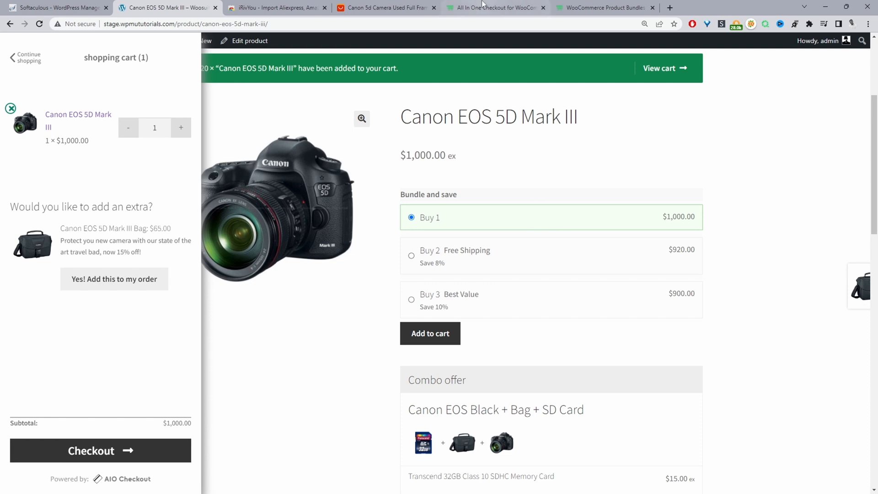
- Browse Woosuite's All In One Checkout and Product Bundles pages, then return to the Canon product page
click(495, 8)
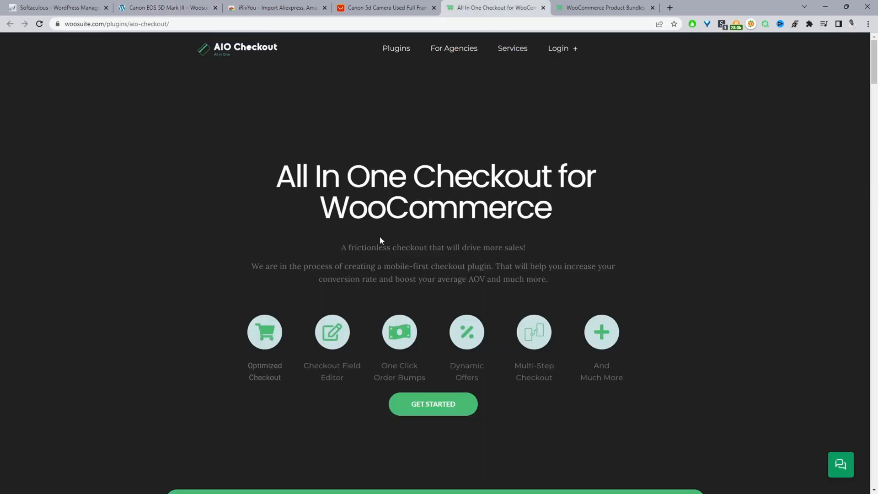
mouse_move(583, 229)
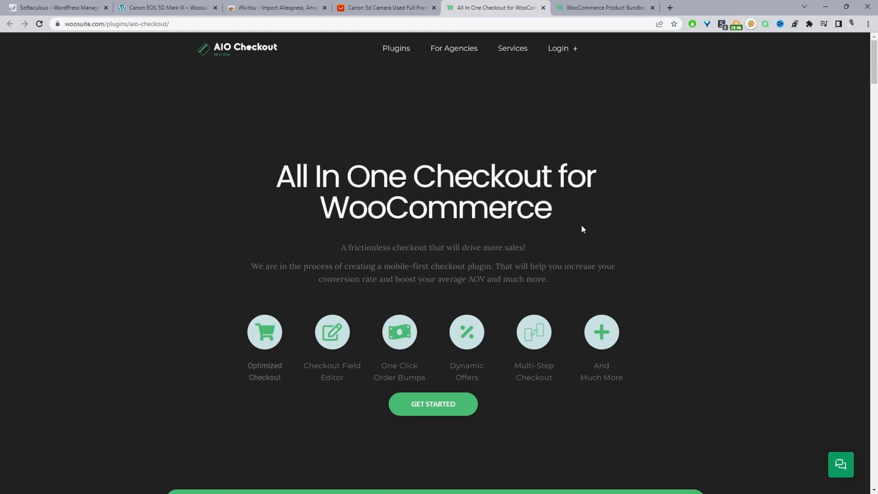
mouse_move(599, 46)
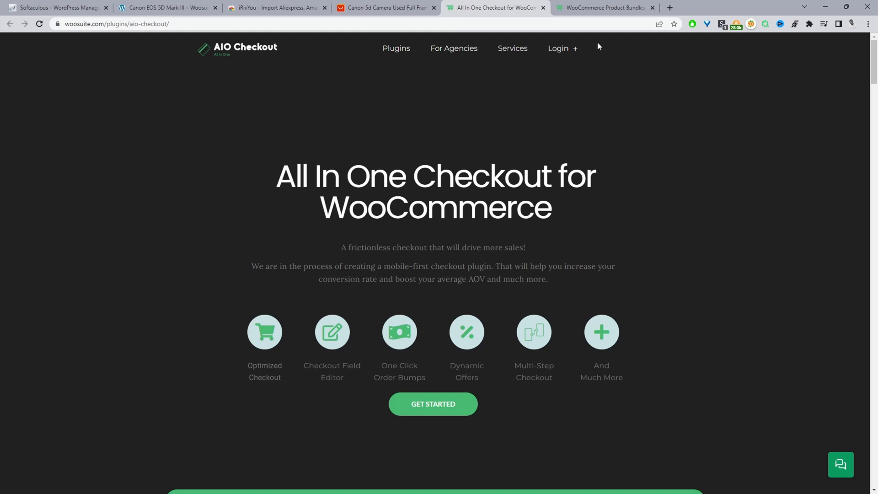
click(602, 7)
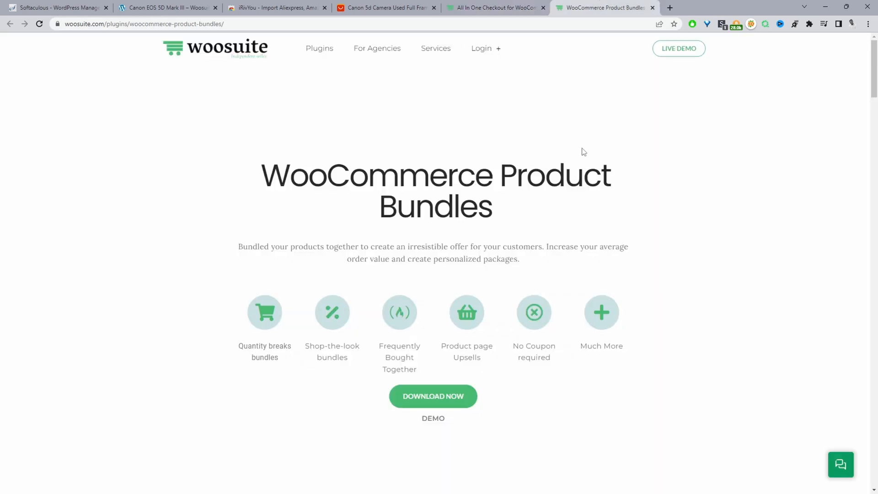
scroll(down, 3)
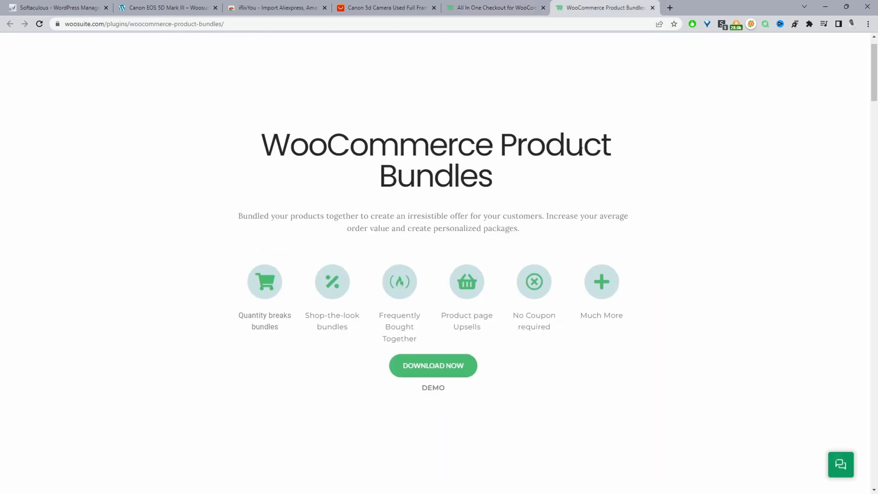
scroll(down, 3)
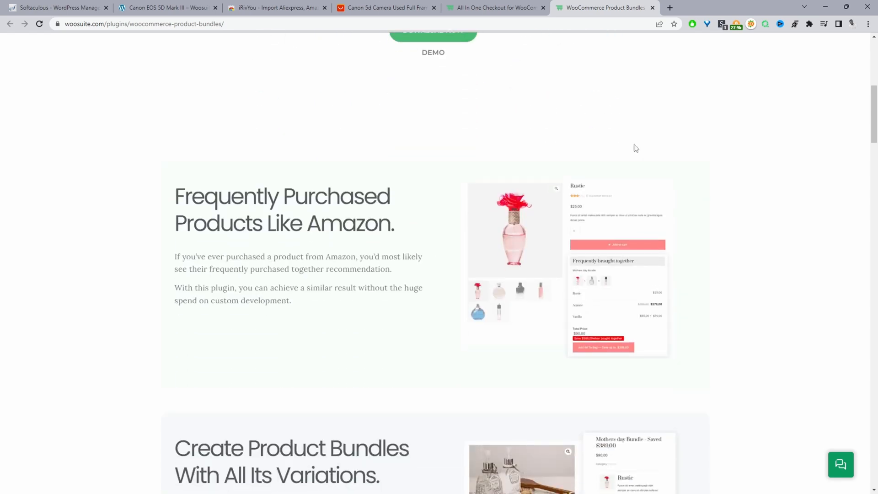
scroll(up, 3)
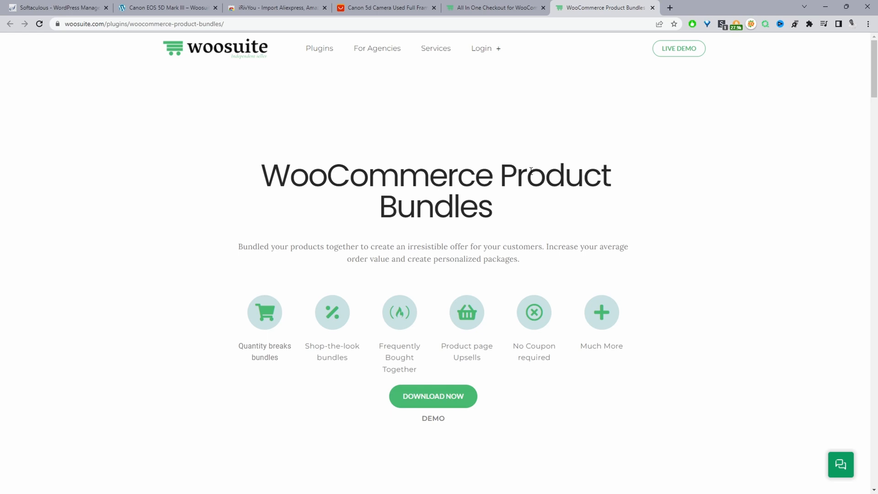
mouse_move(516, 163)
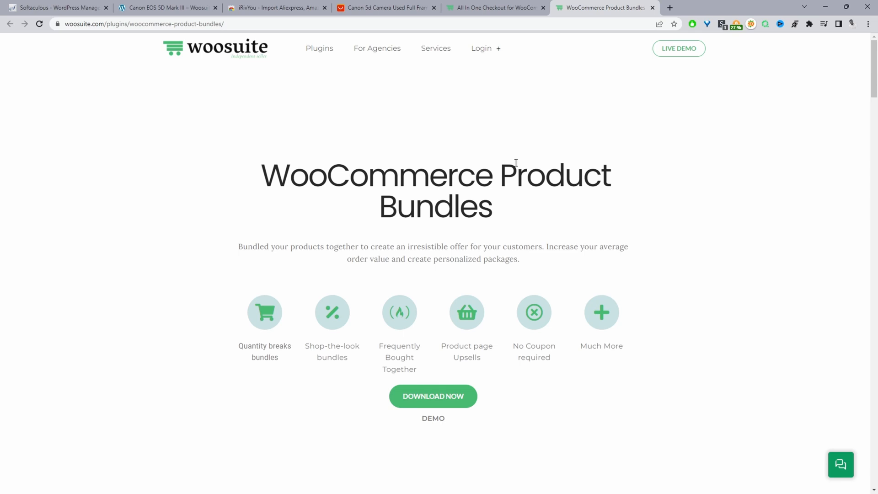
click(166, 9)
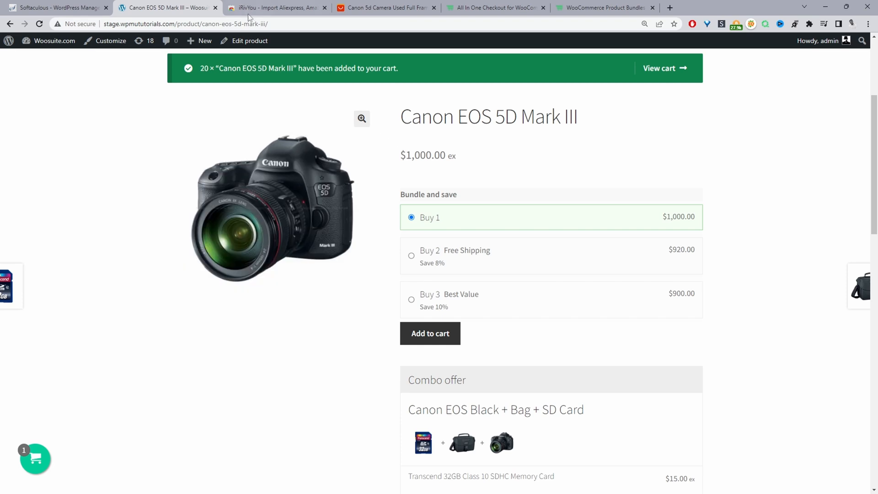
mouse_move(276, 7)
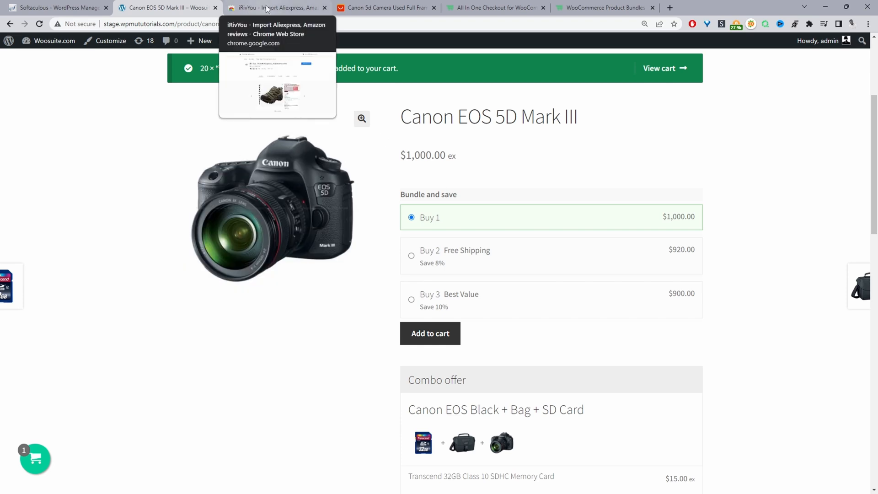
- Install the iRivYou review-import extension in Chrome from its Web Store page
click(277, 8)
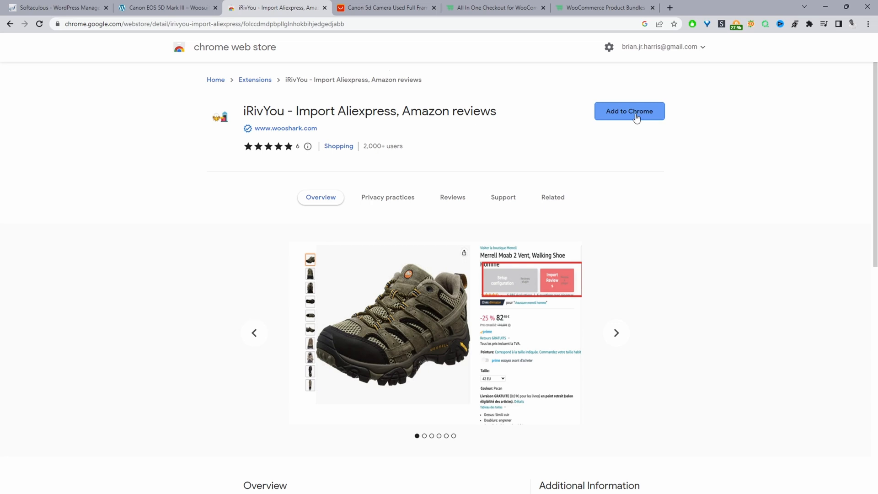
click(630, 110)
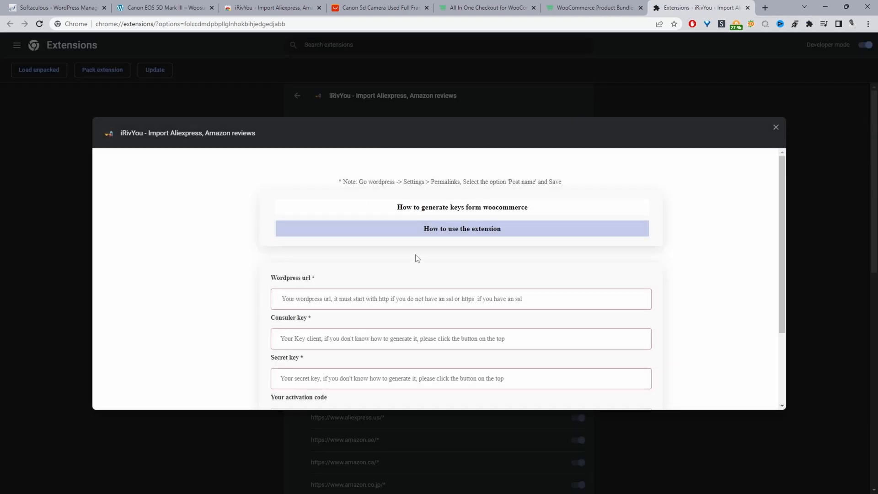
- Check the iRivYou URL and key fields, then go to the WordPress admin dashboard
scroll(down, 3)
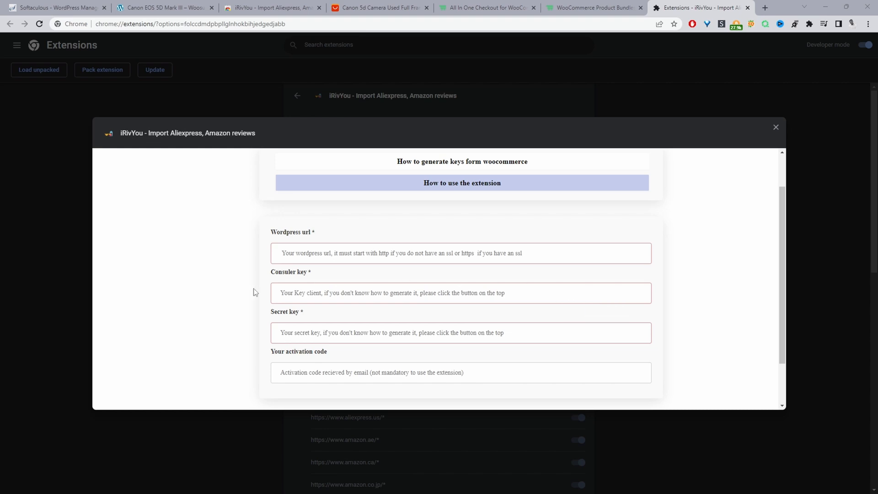
click(164, 8)
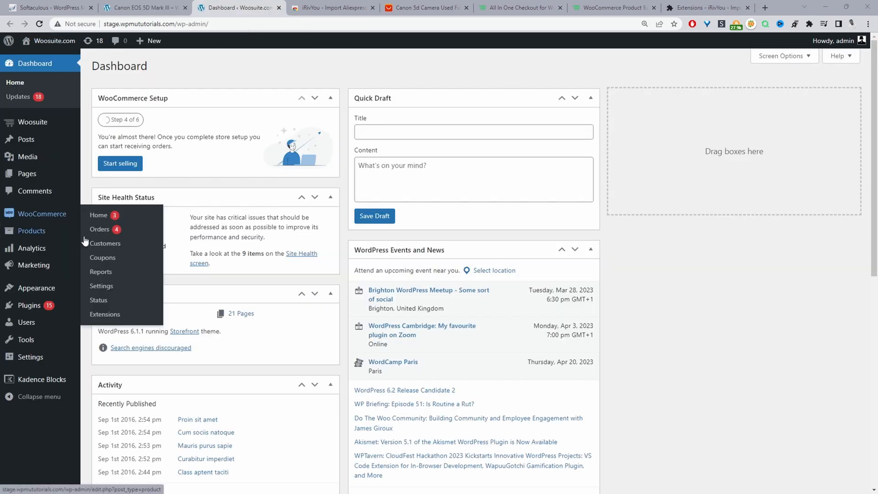
- Go to WooCommerce Settings > Advanced > REST API and start a new key
click(101, 285)
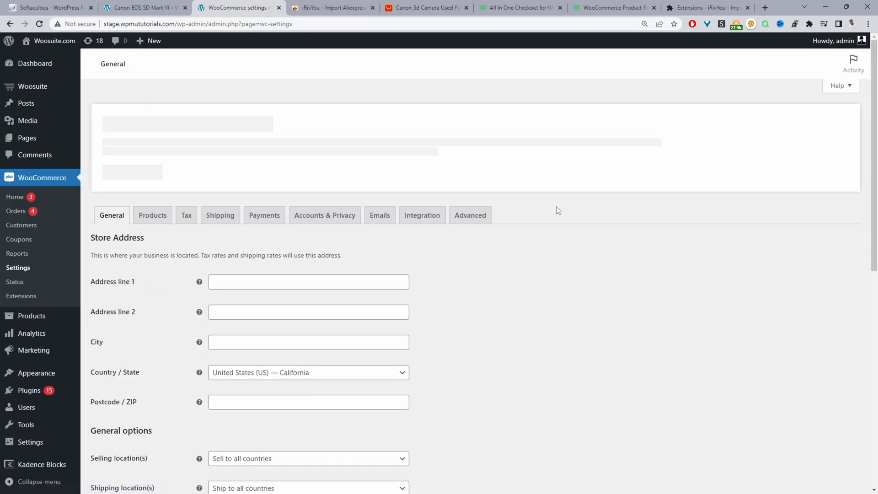
click(471, 215)
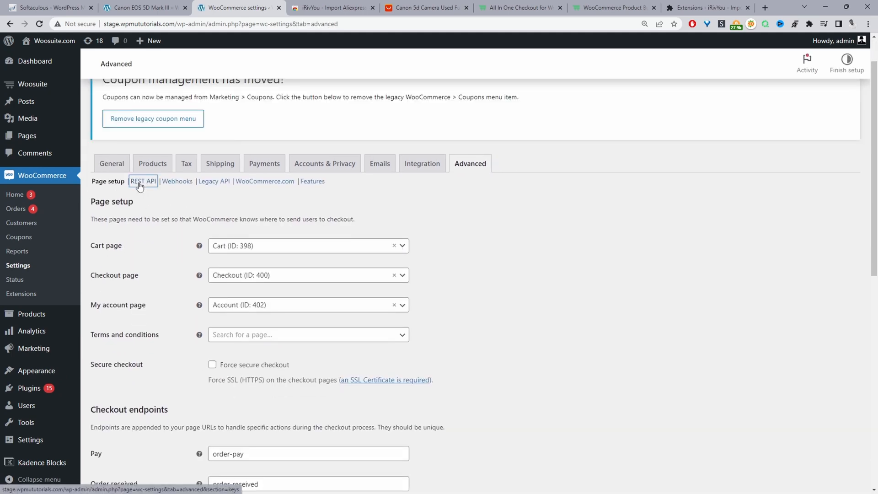
click(143, 181)
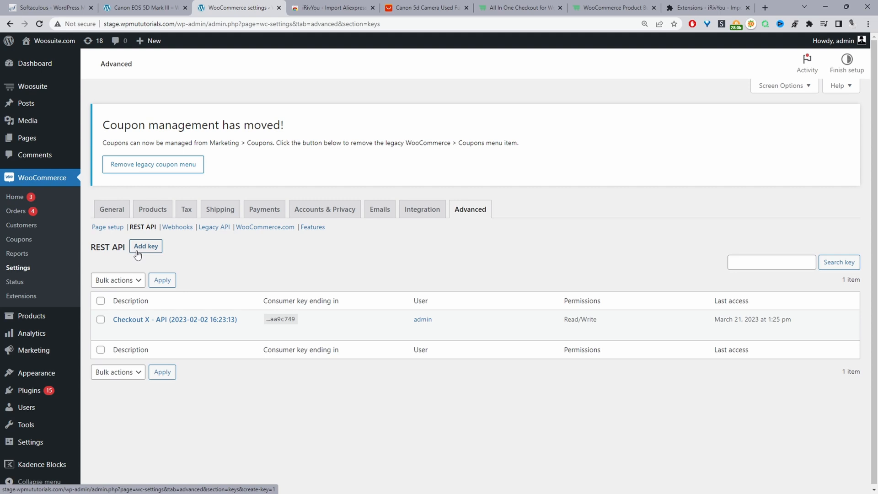
click(146, 247)
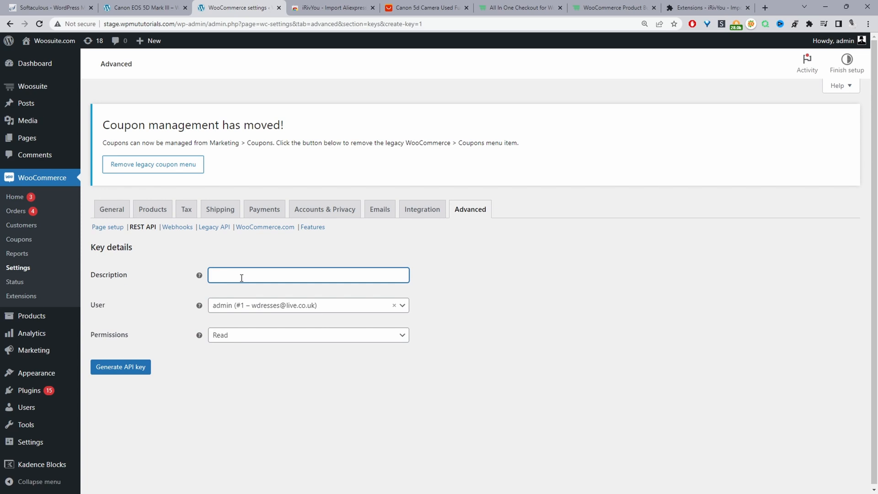
- Generate a Read/Write API key described 'Import Aliexpress reviews', showing its consumer key and secret
text(Impo)
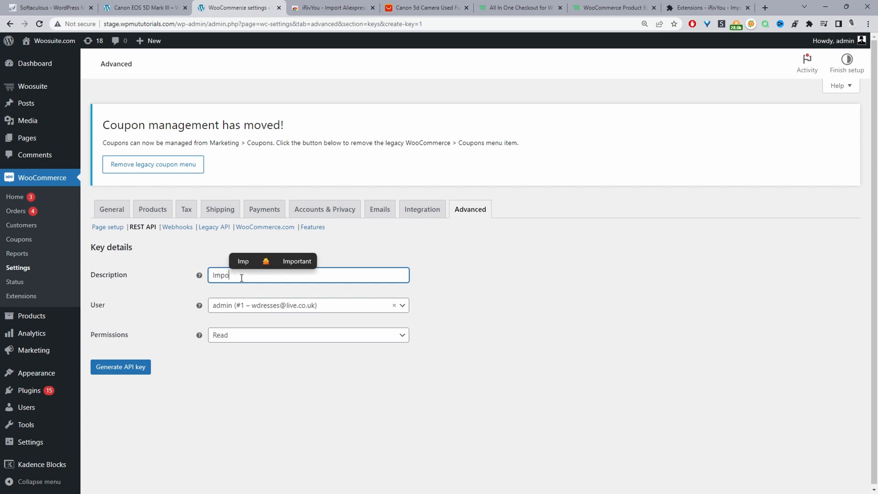
text(Import Aliexpress reviews)
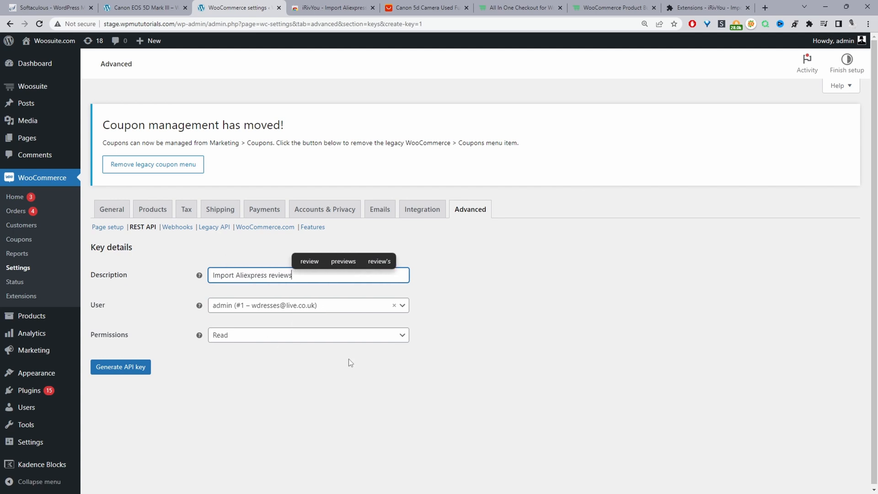
click(308, 334)
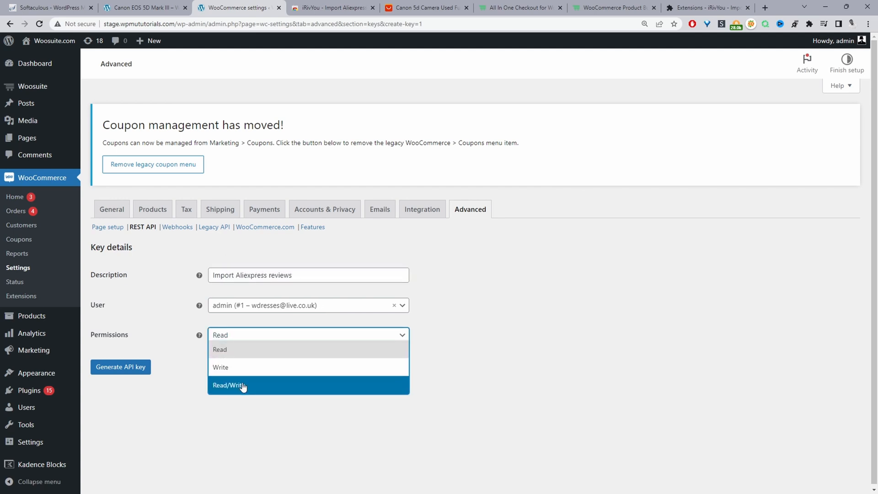
click(229, 385)
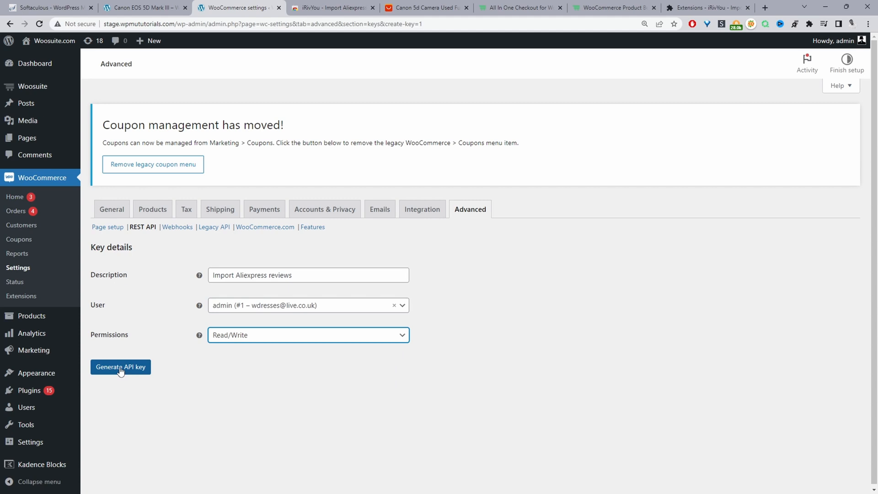
click(121, 367)
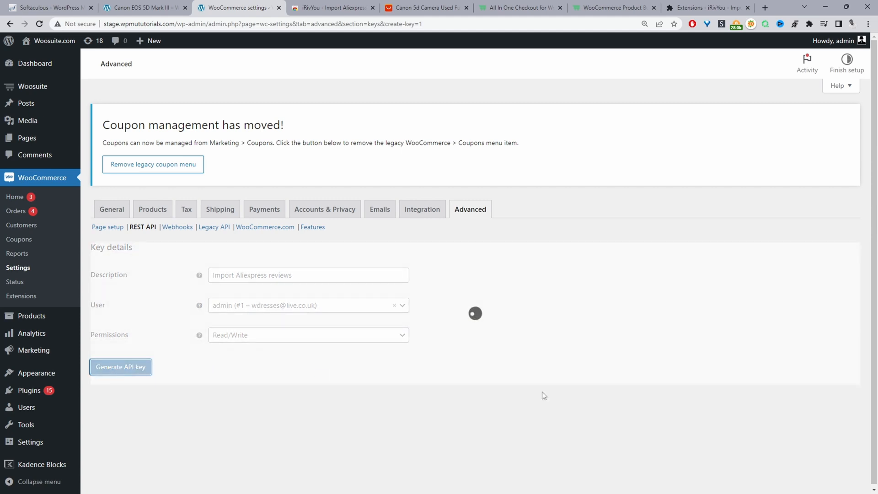
click(121, 367)
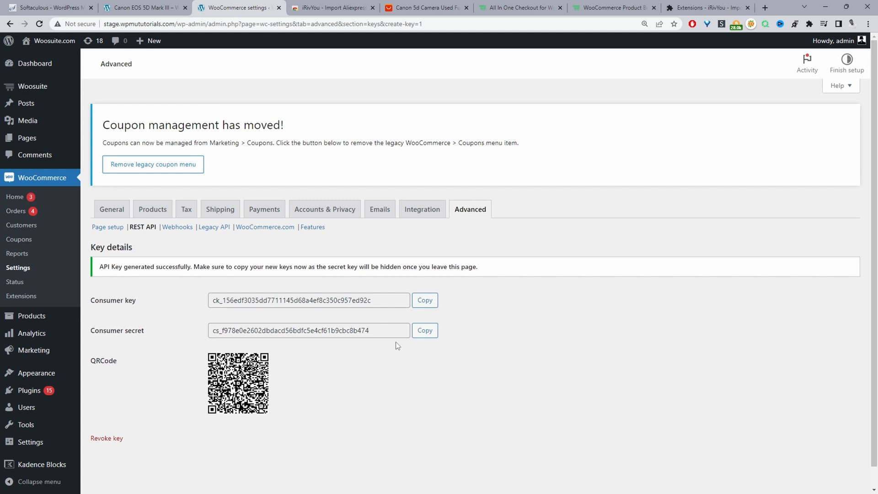
mouse_move(104, 311)
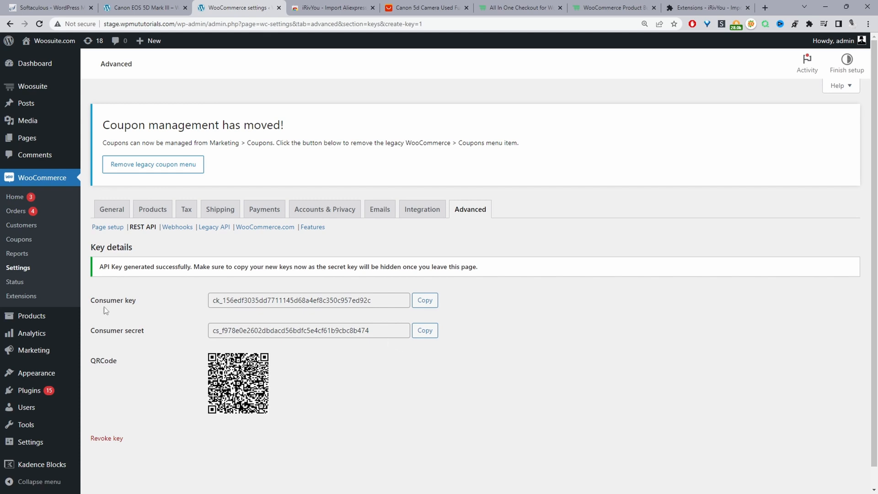
- Fill the iRivYou settings with the generated consumer key and consumer secret
click(707, 8)
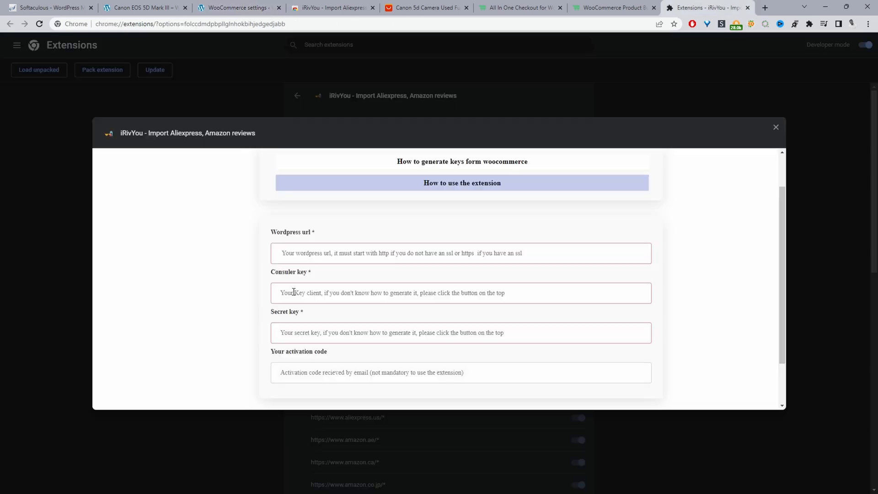
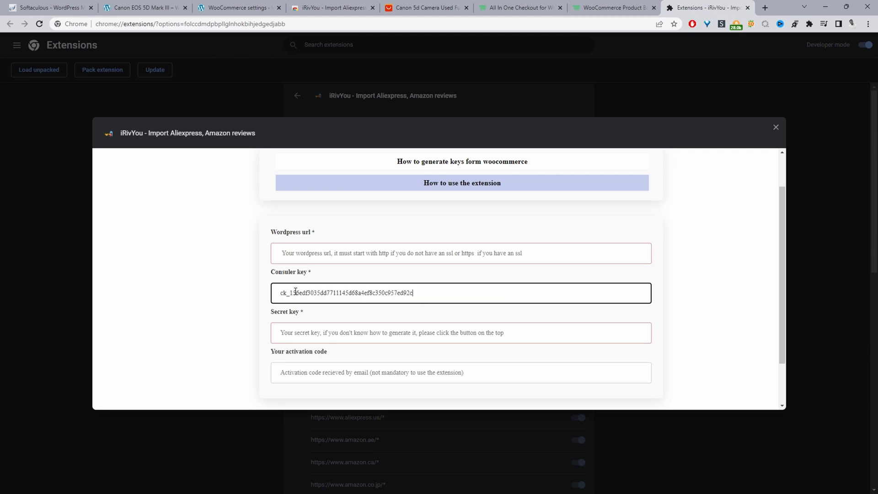
click(235, 7)
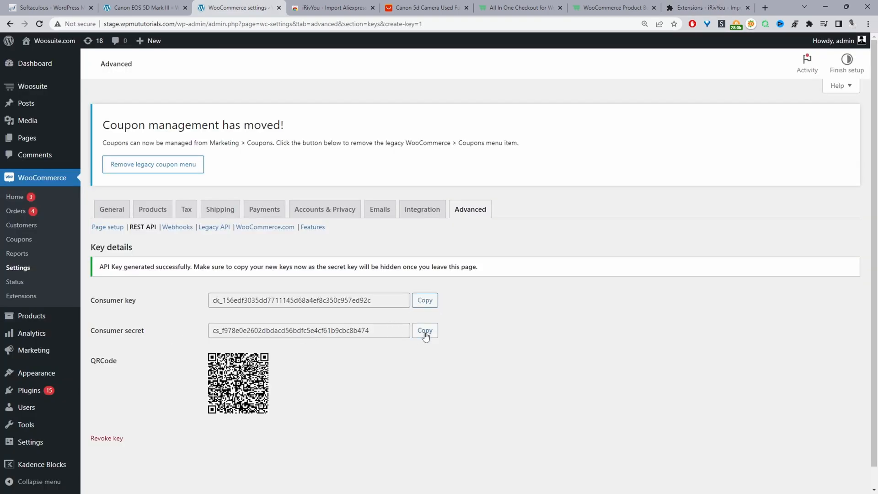
click(708, 8)
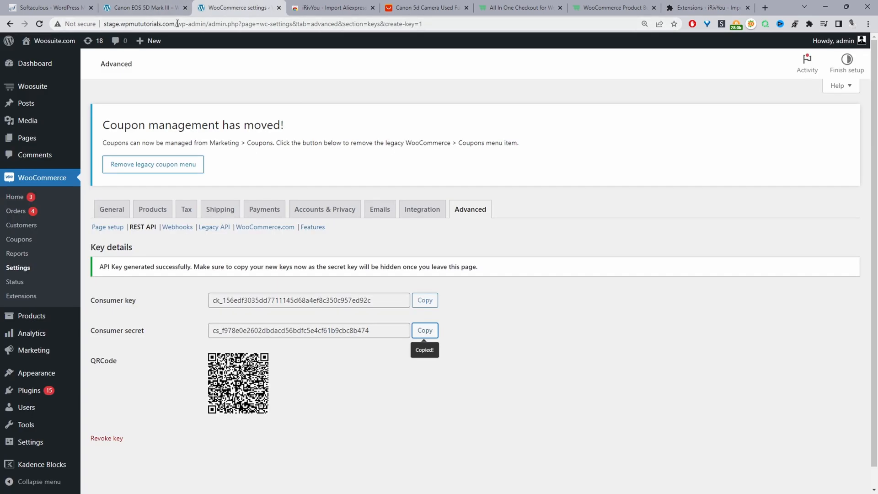
click(708, 8)
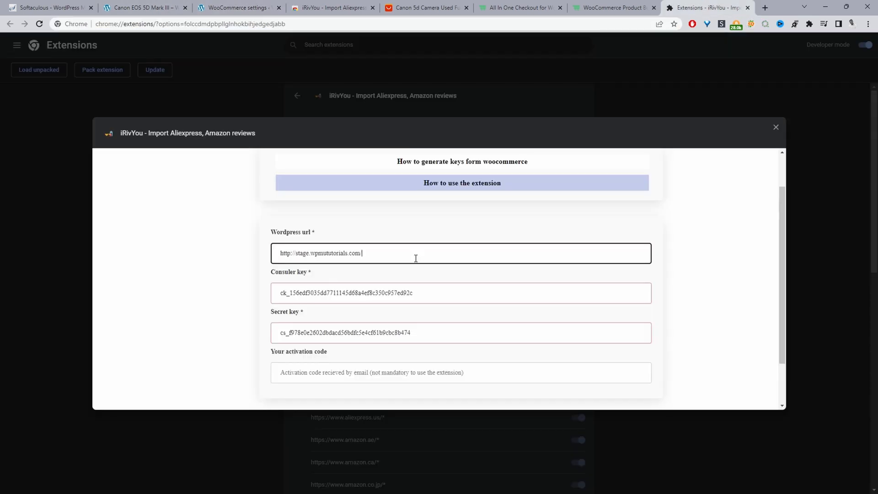
scroll(down, 3)
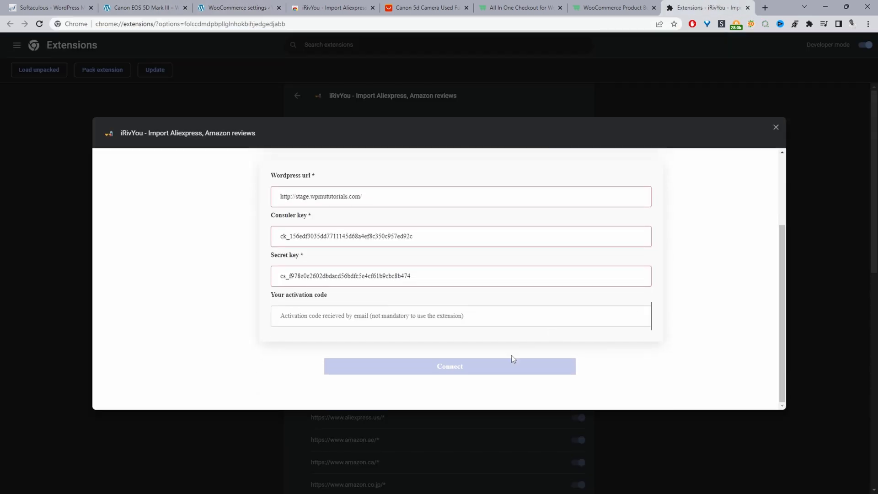
- Connect iRivYou to the WordPress store, enabling its free version
click(449, 366)
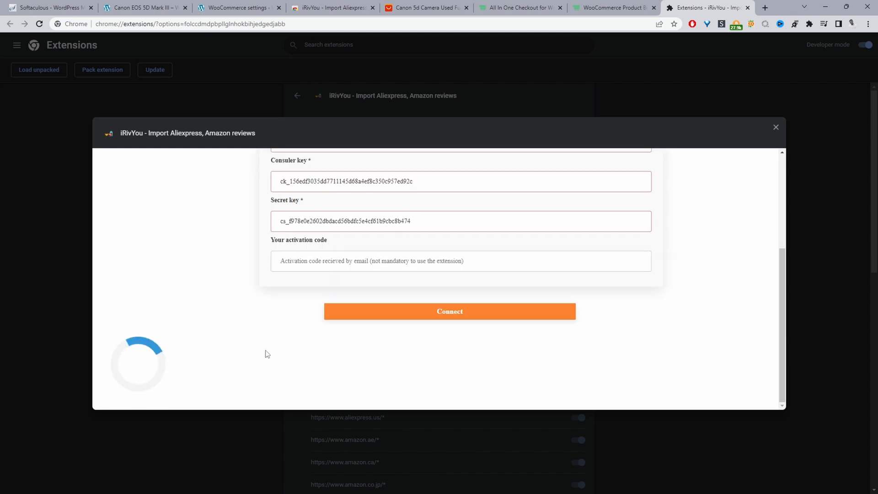
click(449, 311)
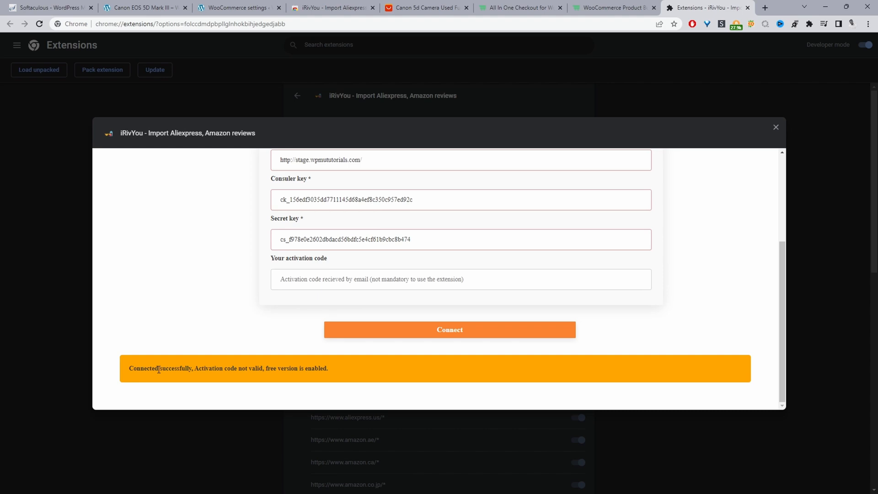
click(712, 7)
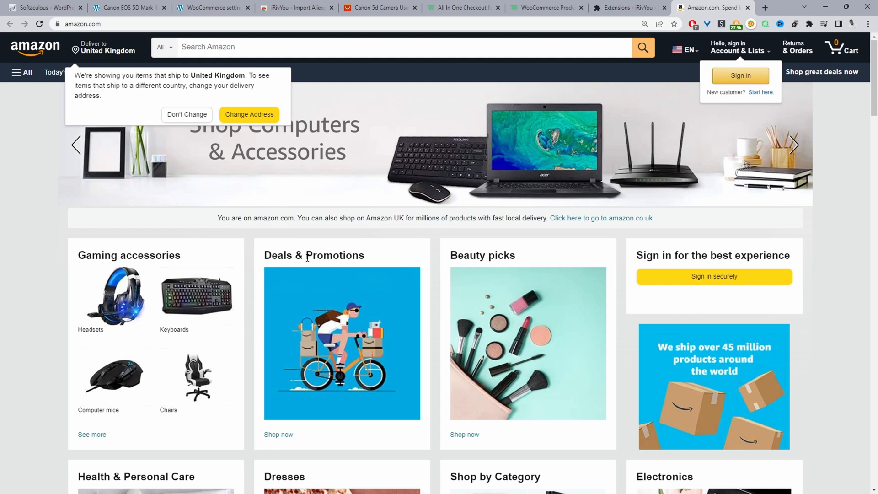
mouse_move(380, 316)
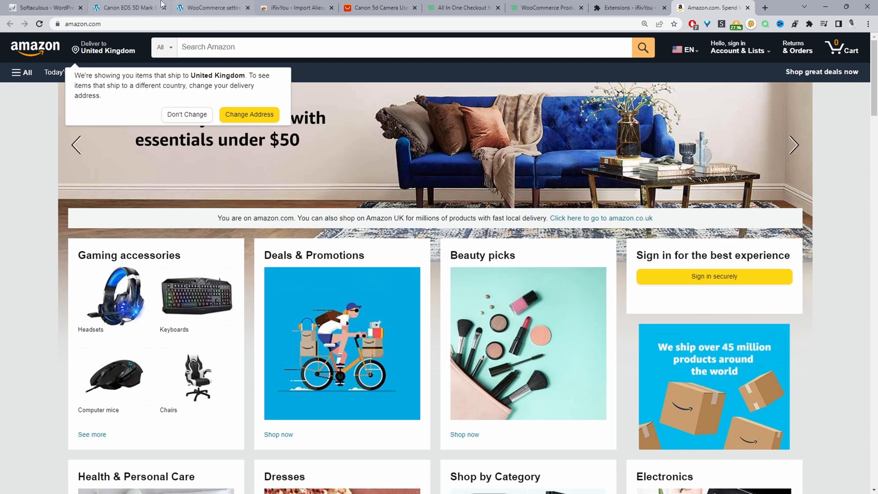
- Switch back to the store's Canon EOS 5D Mark III product page
click(129, 7)
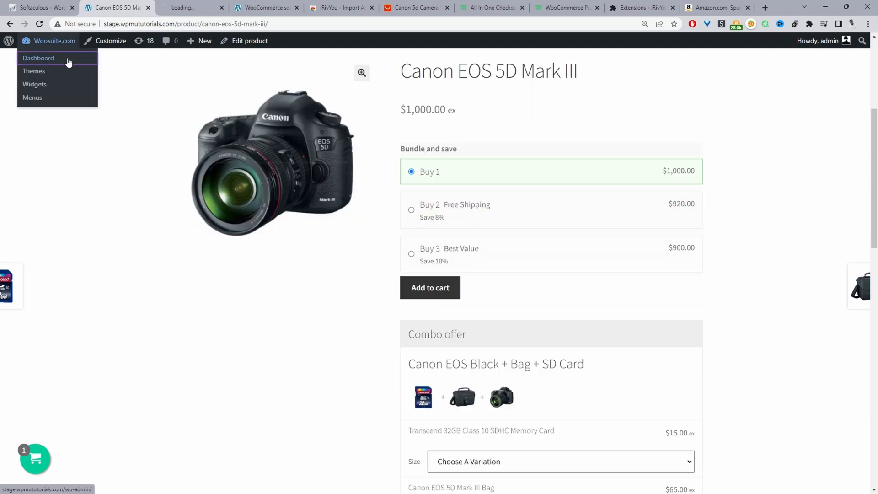
- Find the Canon EOS 5D Mark III's product ID 1019 in All Products, then go to the AliExpress listing
click(38, 58)
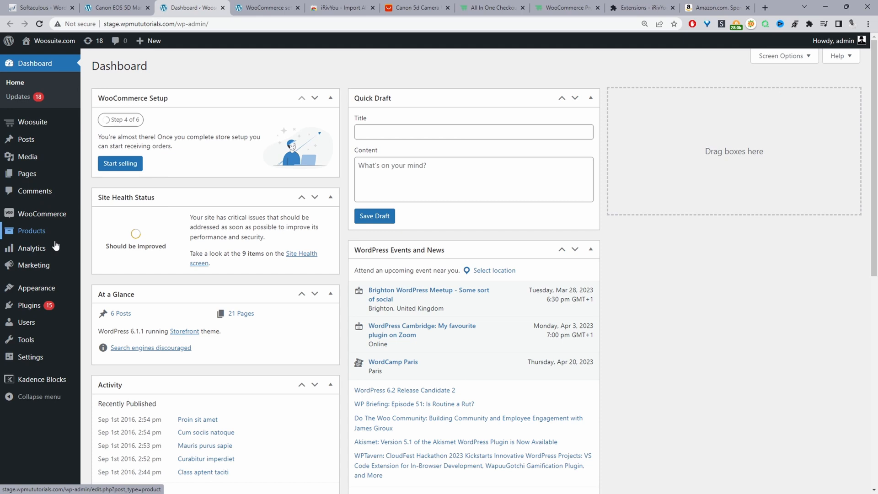
click(32, 231)
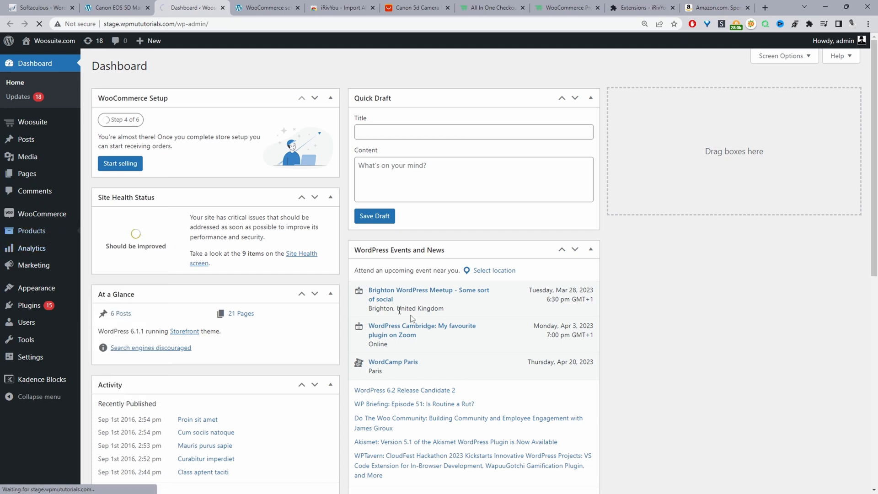
click(32, 195)
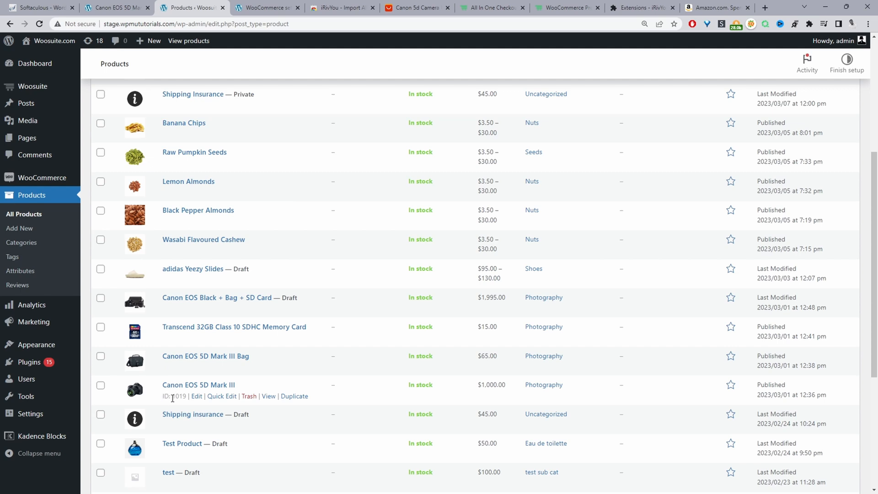
double_click(179, 397)
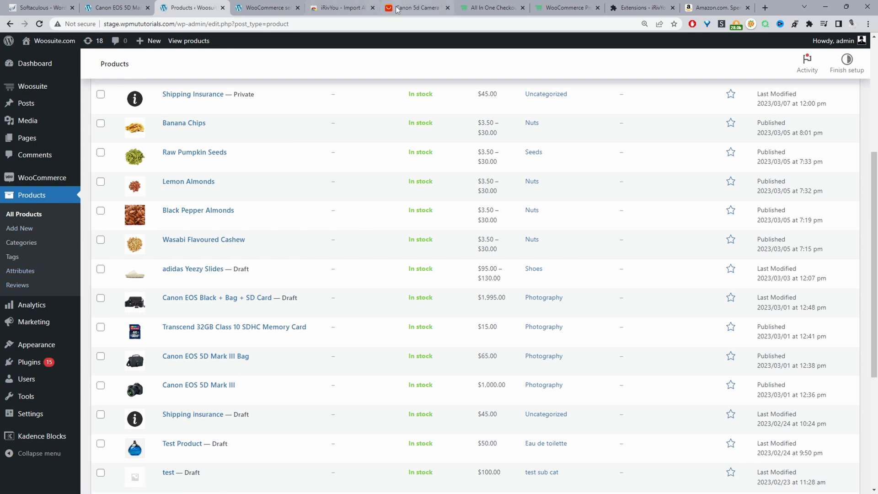
click(417, 8)
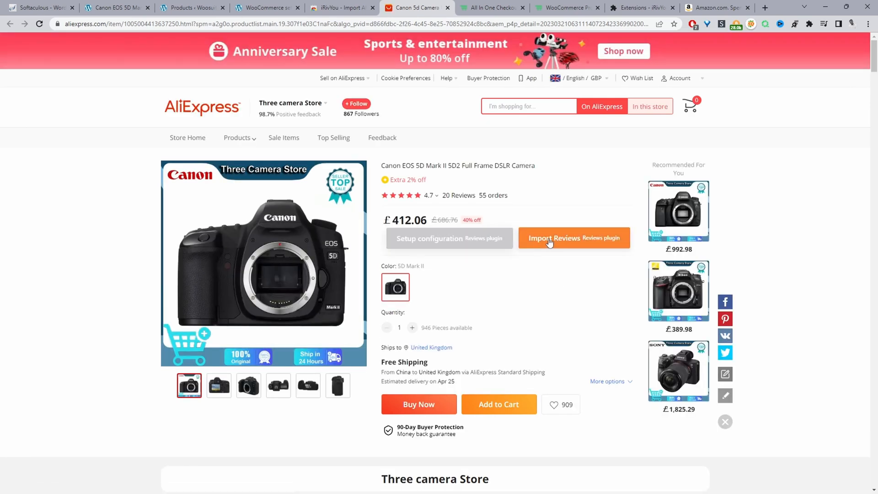
mouse_move(555, 245)
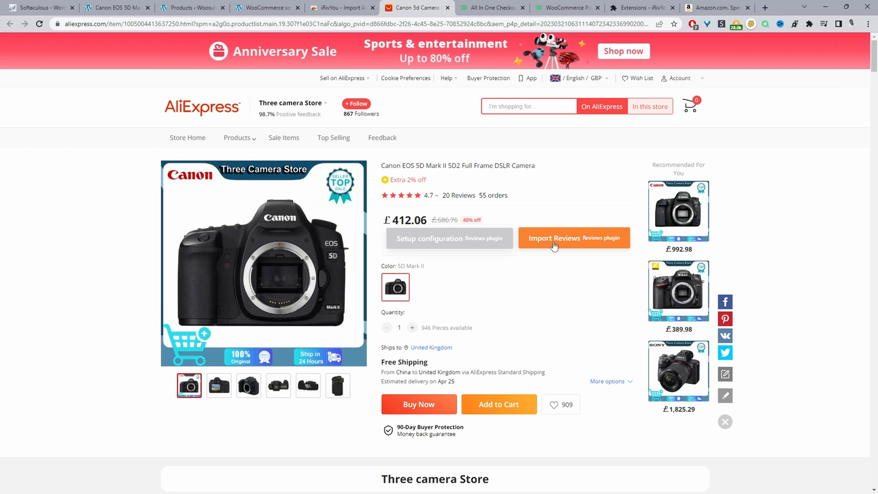
- Target product id 1019 in the Import Reviews panel and insert the listing's photo reviews
click(555, 238)
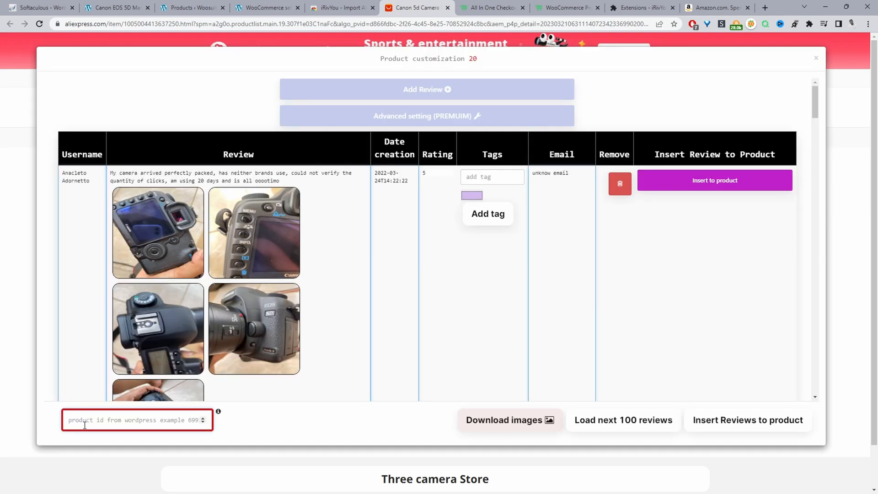
text(1019)
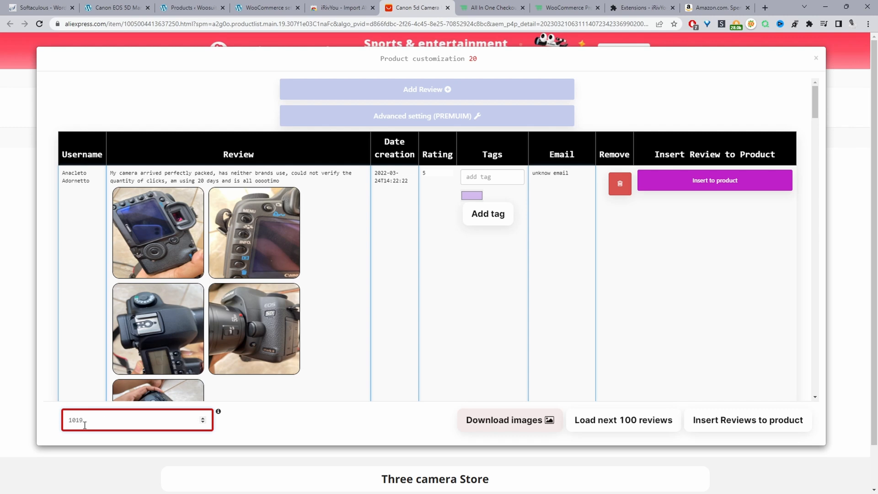
scroll(down, 3)
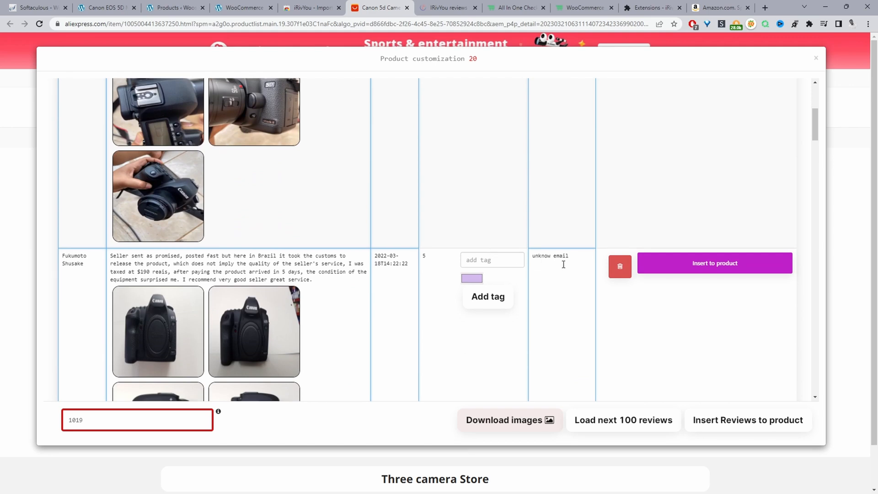
scroll(down, 3)
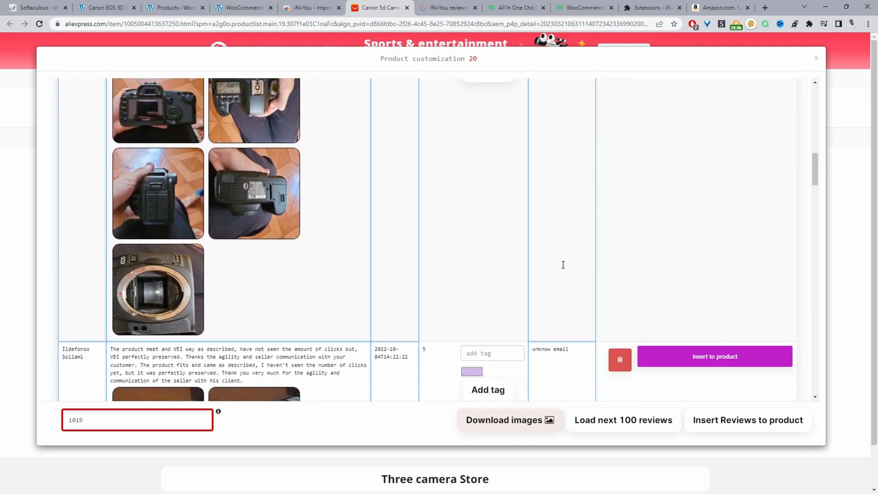
scroll(down, 3)
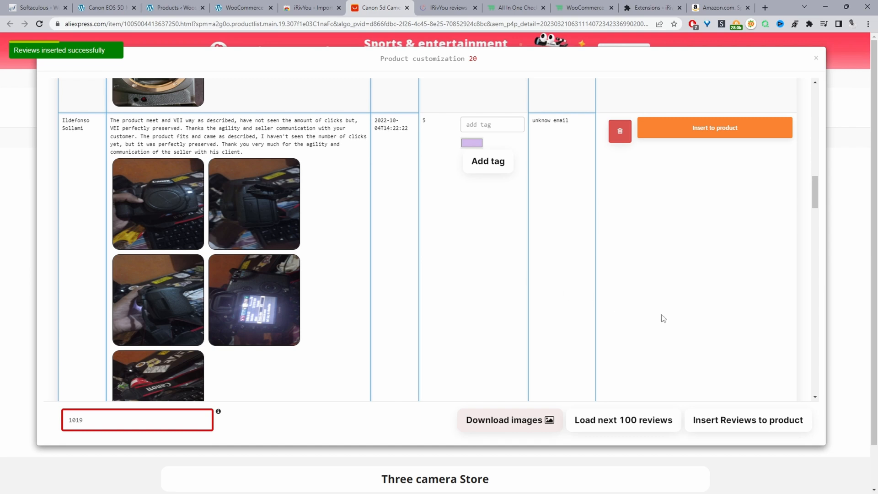
scroll(down, 3)
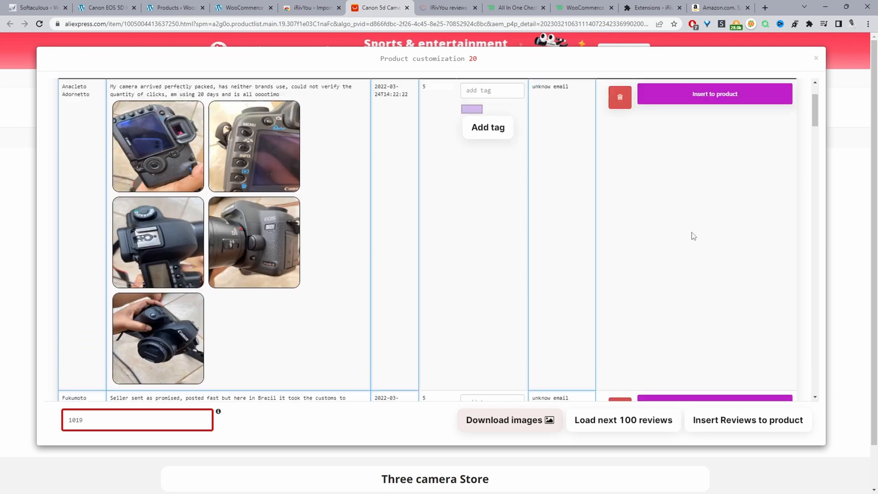
scroll(down, 3)
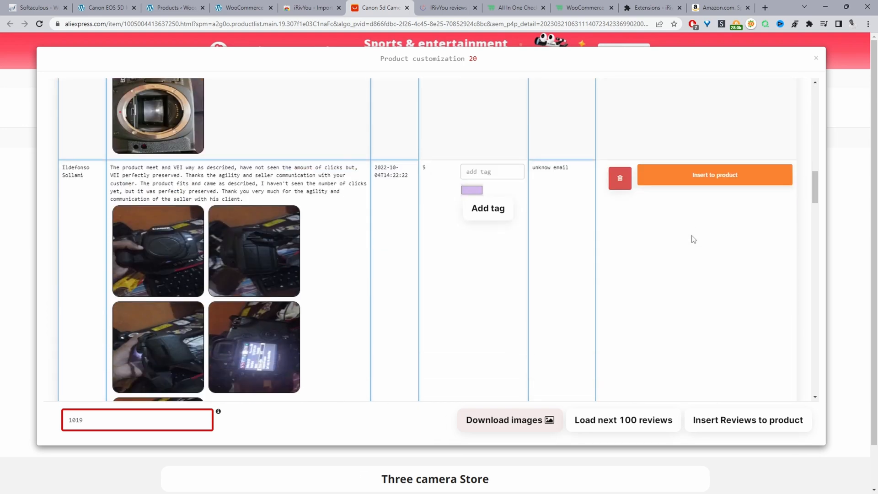
scroll(down, 3)
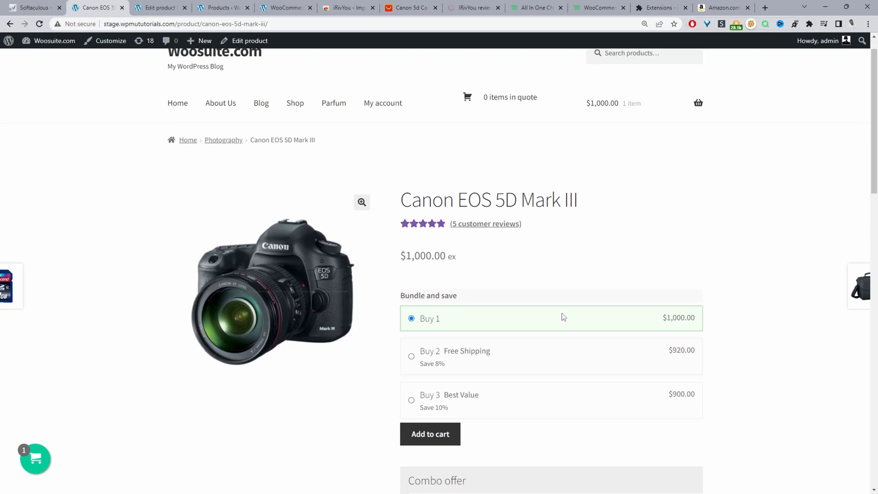
- Browse the Reviews section listing imported names, five-star ratings and review photos
scroll(down, 3)
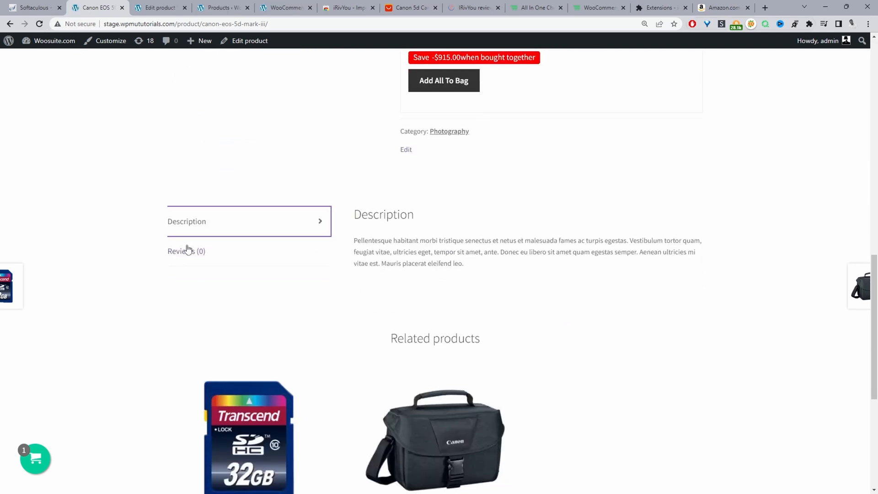
click(187, 251)
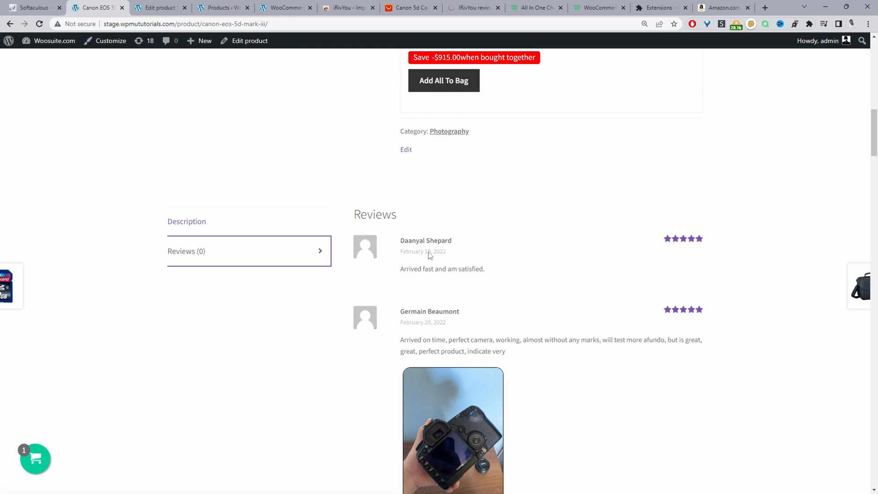
scroll(down, 3)
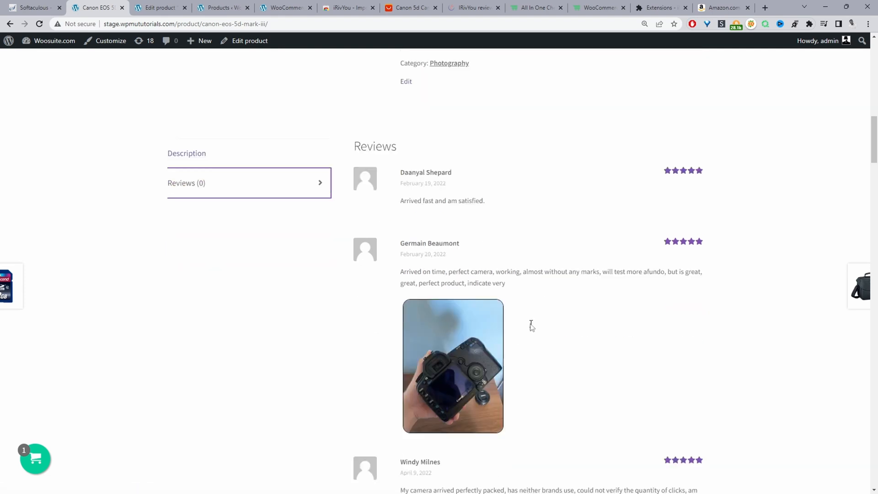
scroll(down, 3)
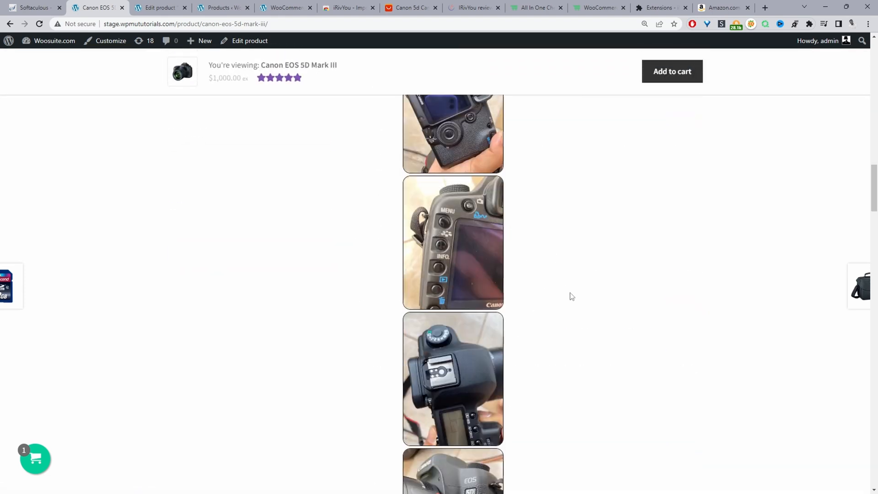